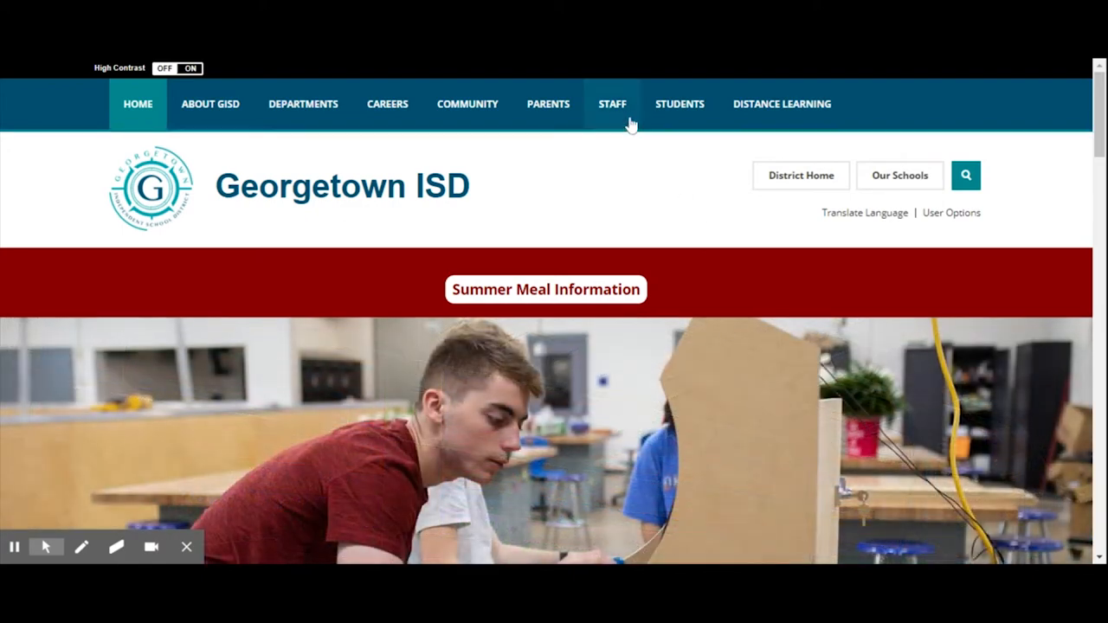
# Open the Georgetown ISD Staff page and scroll down through its Staff Resources links
pyautogui.click(612, 104)
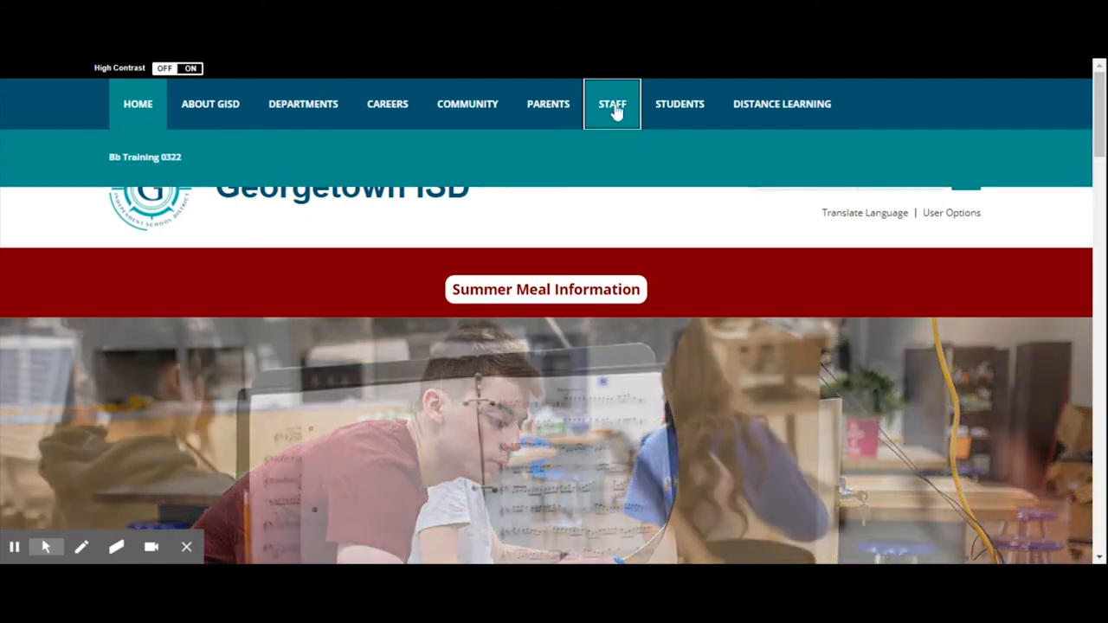
pyautogui.click(612, 104)
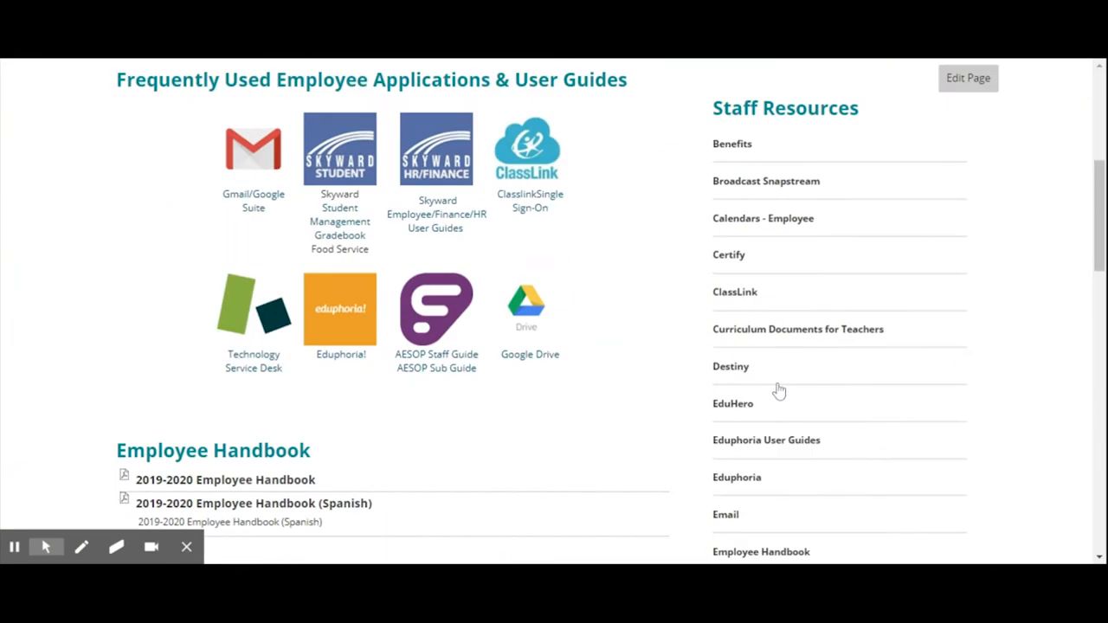
pyautogui.scroll(-3)
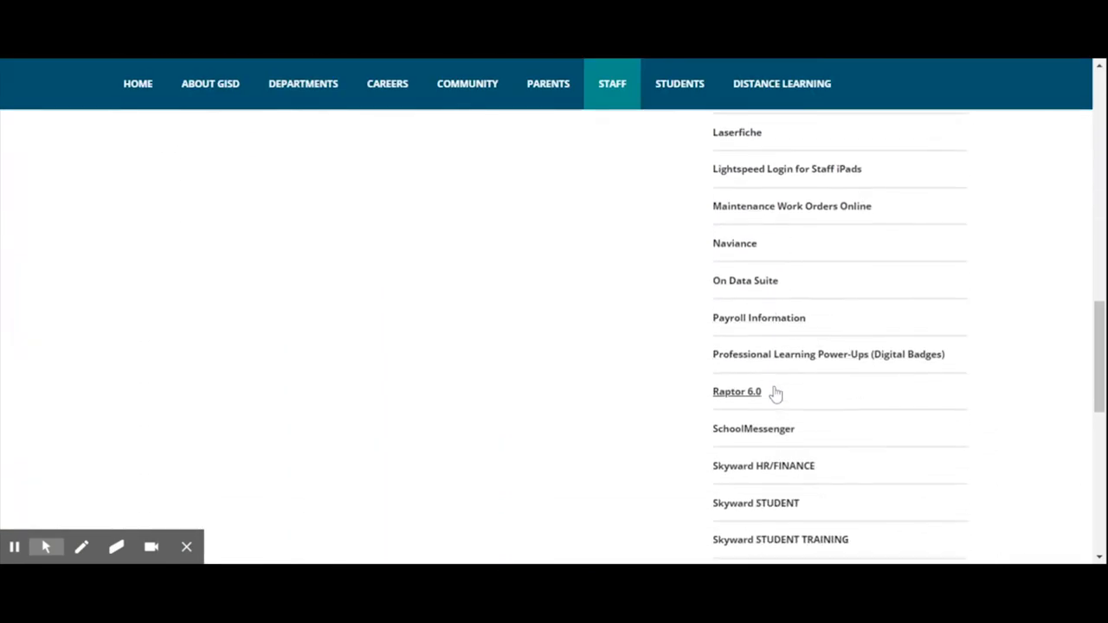
pyautogui.scroll(-3)
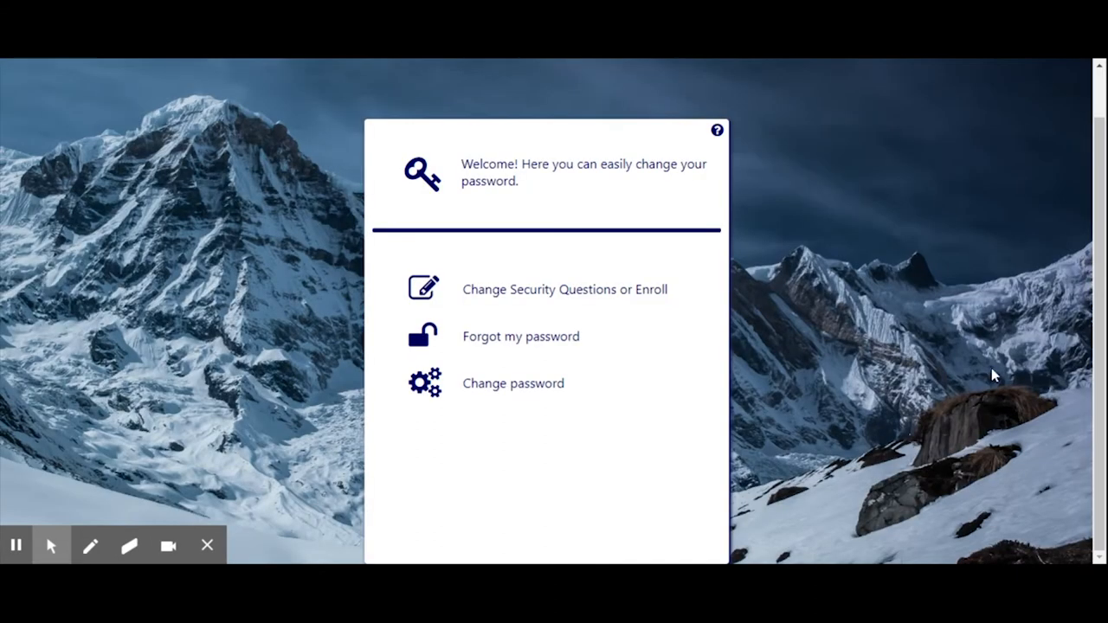
pyautogui.moveTo(935, 327)
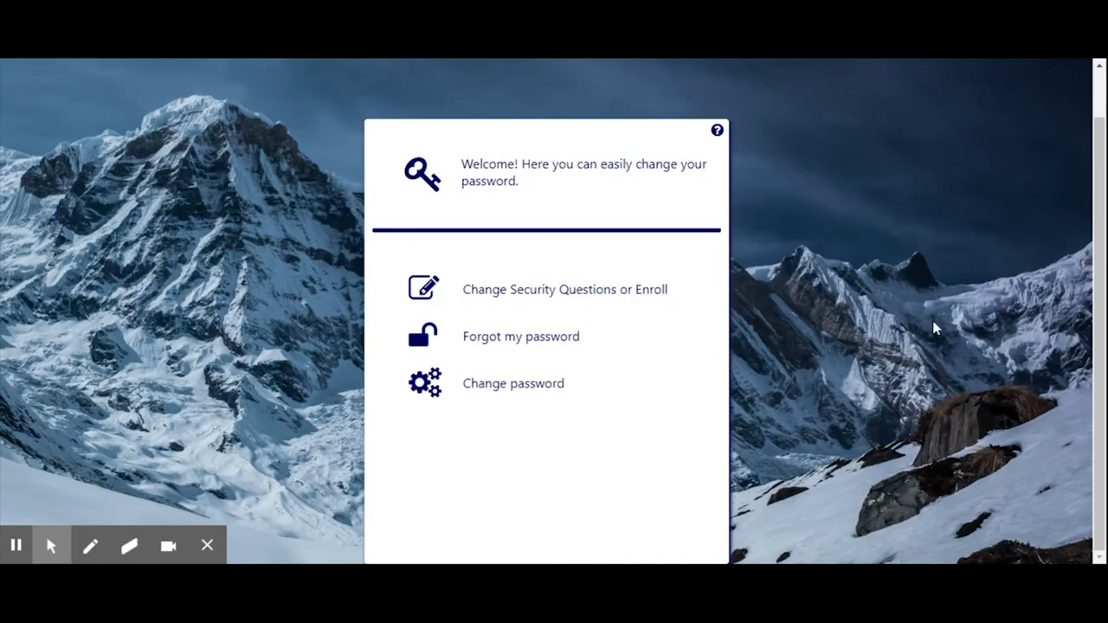
# Load the SSRPM welcome page and highlight the Change password option among the choices
pyautogui.click(91, 544)
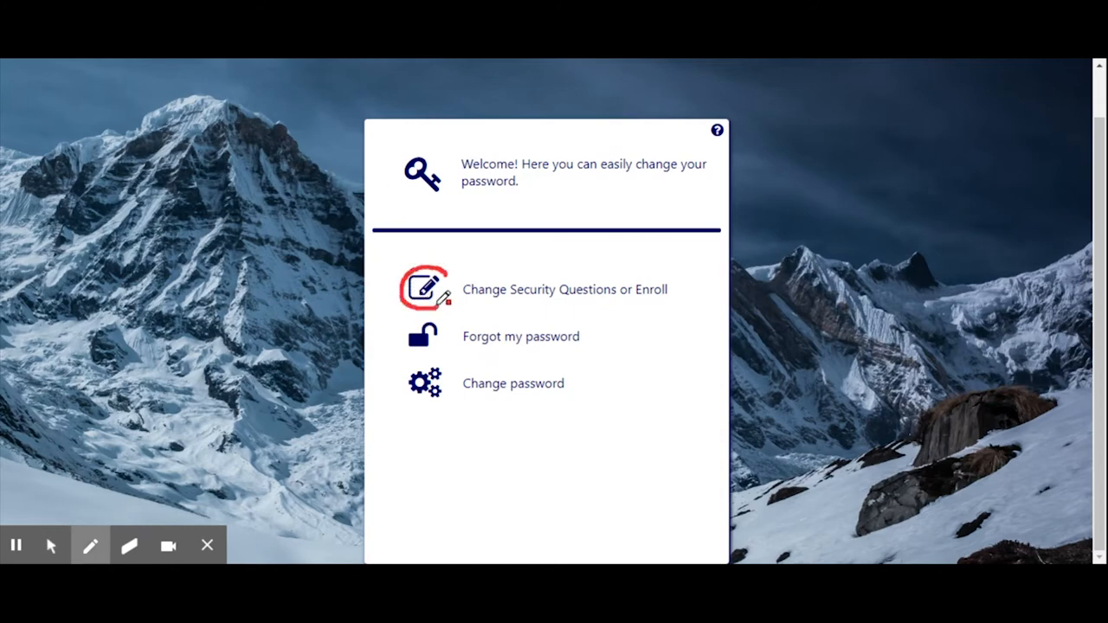
pyautogui.moveTo(463, 301); pyautogui.dragTo(542, 297)
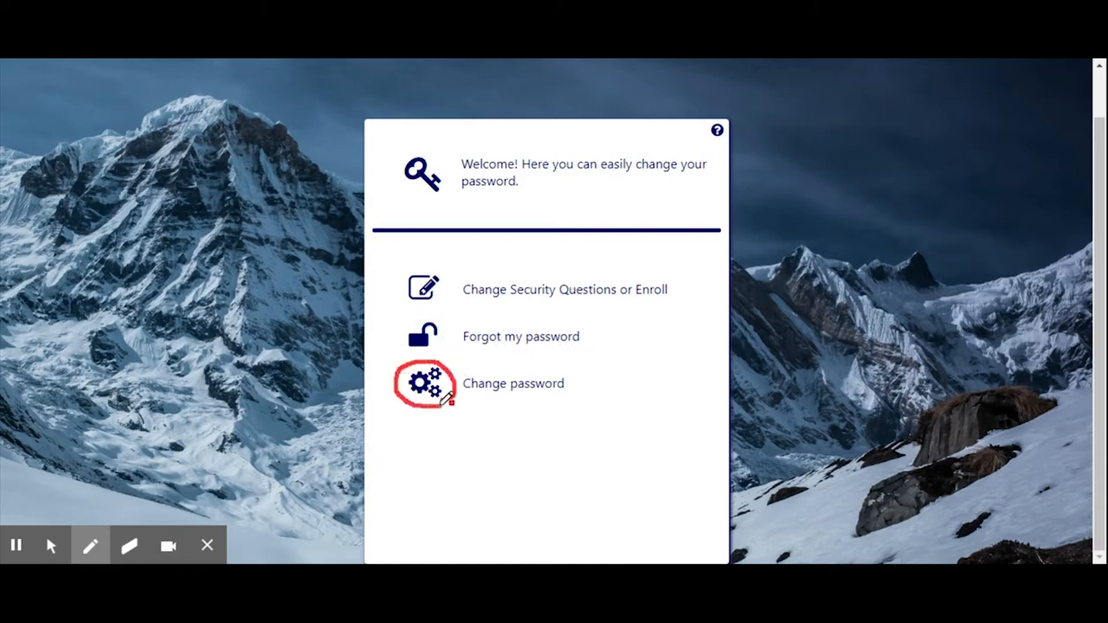
pyautogui.moveTo(470, 400); pyautogui.dragTo(575, 396)
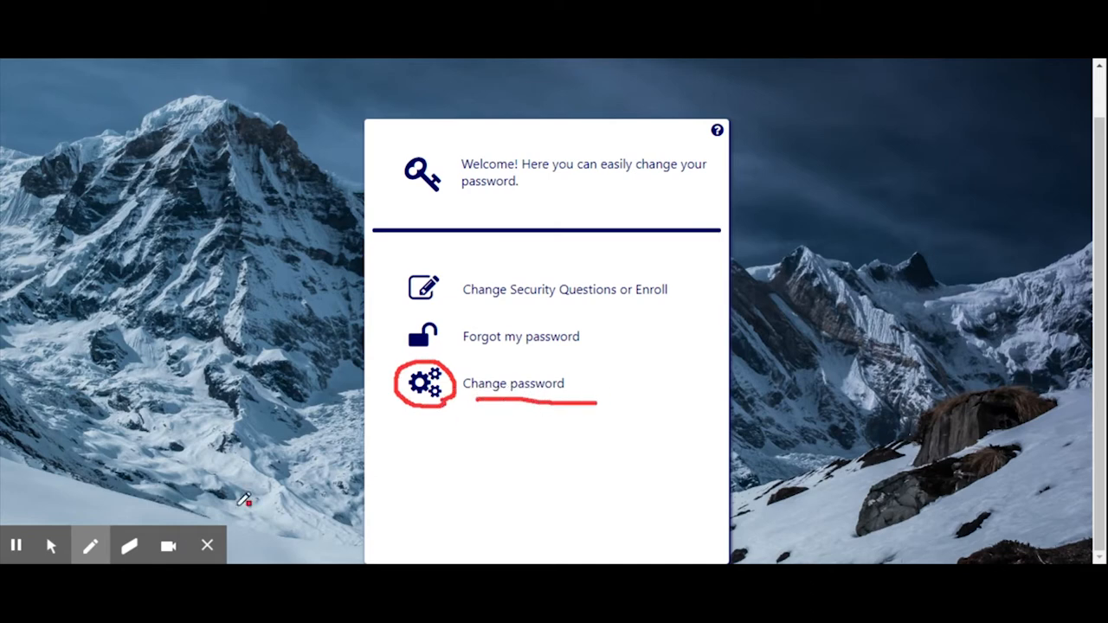
pyautogui.click(128, 544)
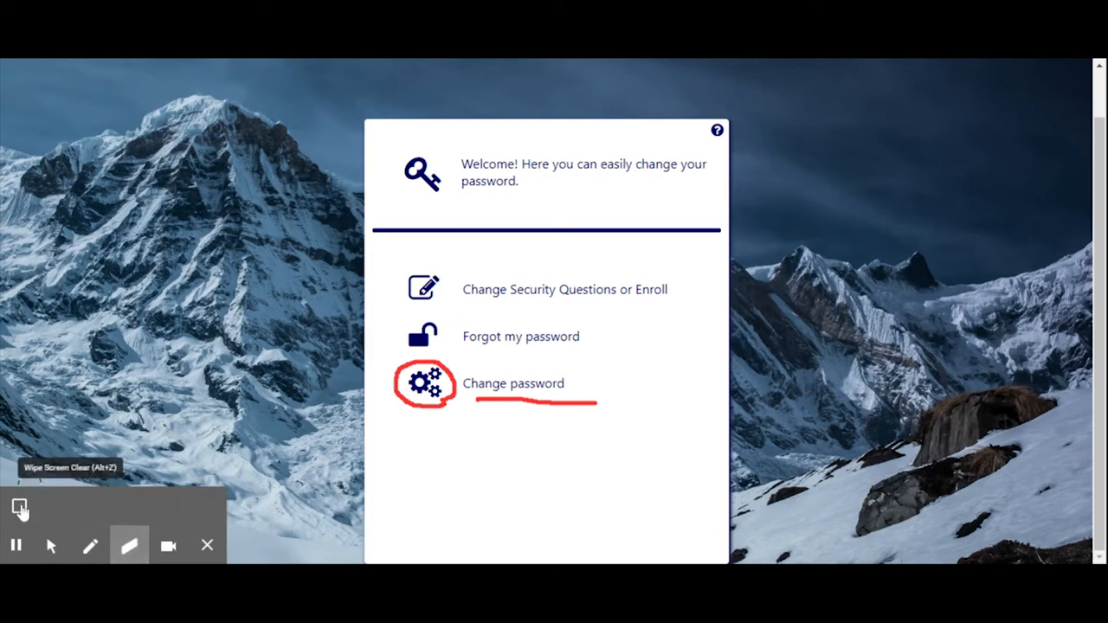
pyautogui.click(19, 509)
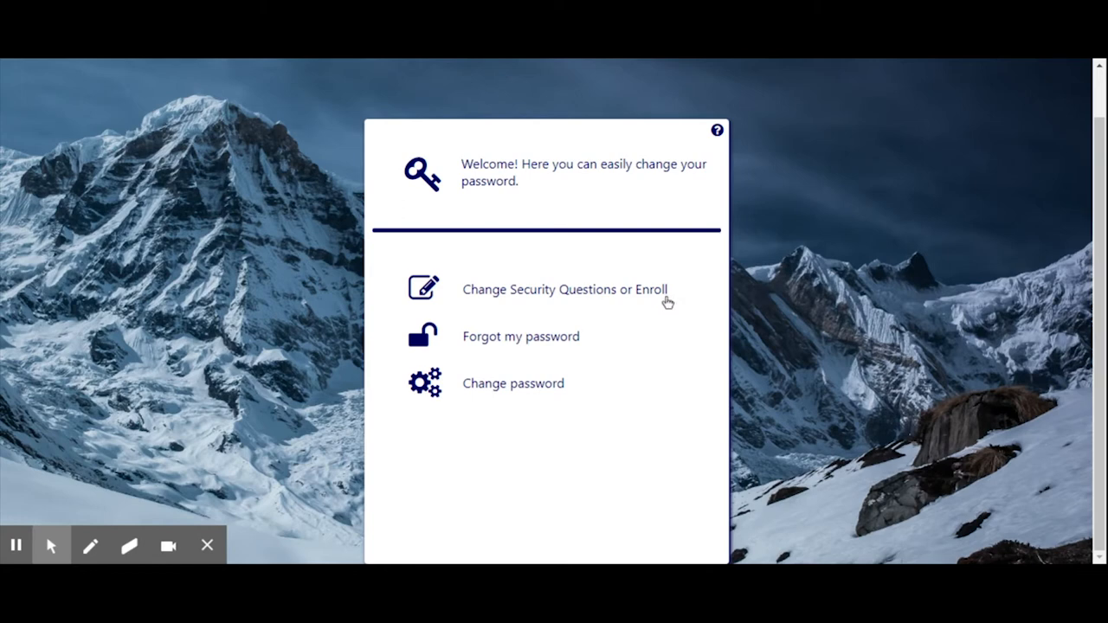
pyautogui.click(564, 289)
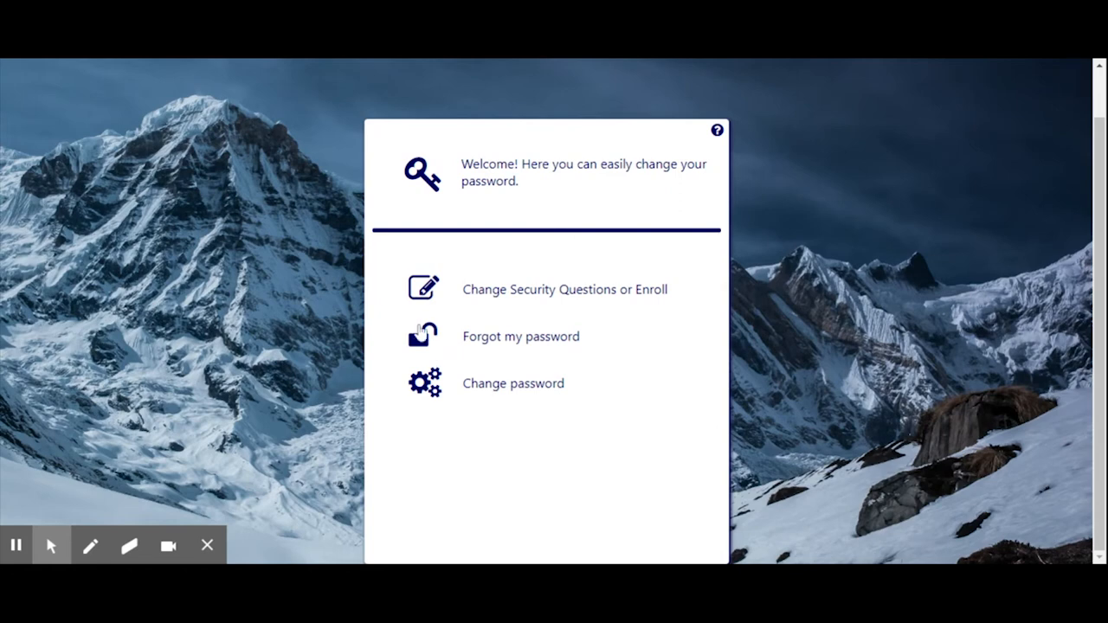
pyautogui.moveTo(598, 347)
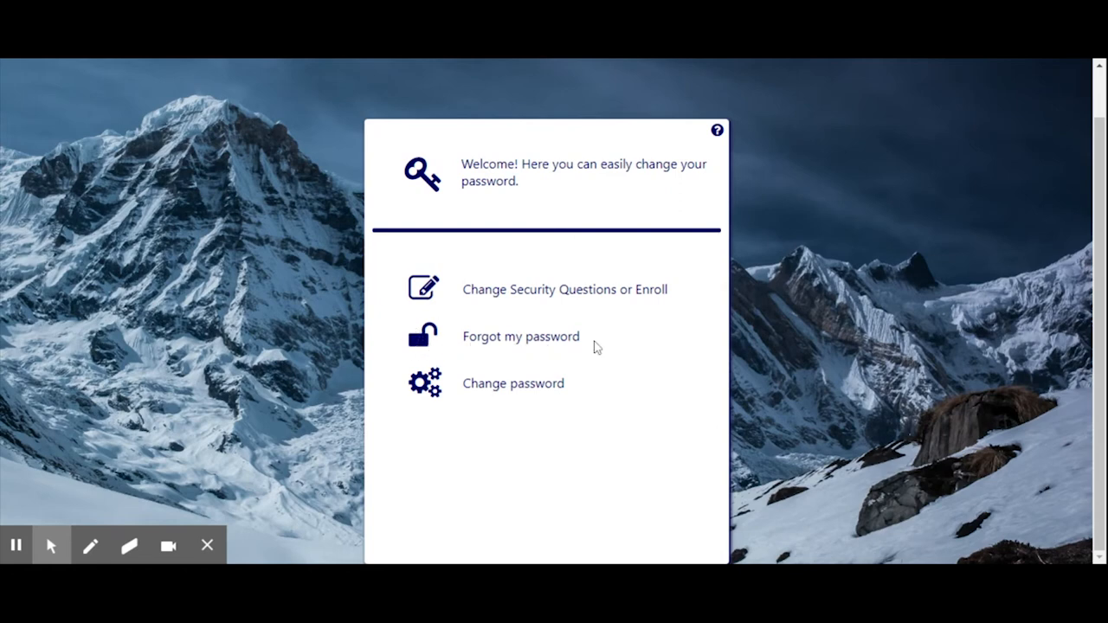
pyautogui.moveTo(516, 344)
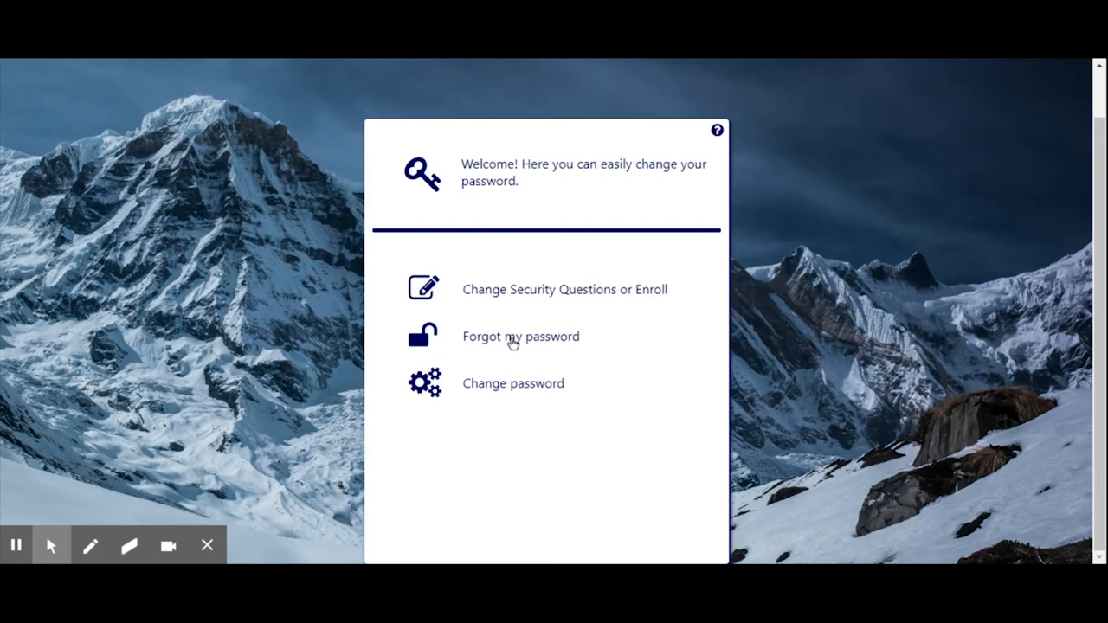
# Open Forgot my password, go back, then start Change password's logon step
pyautogui.click(521, 336)
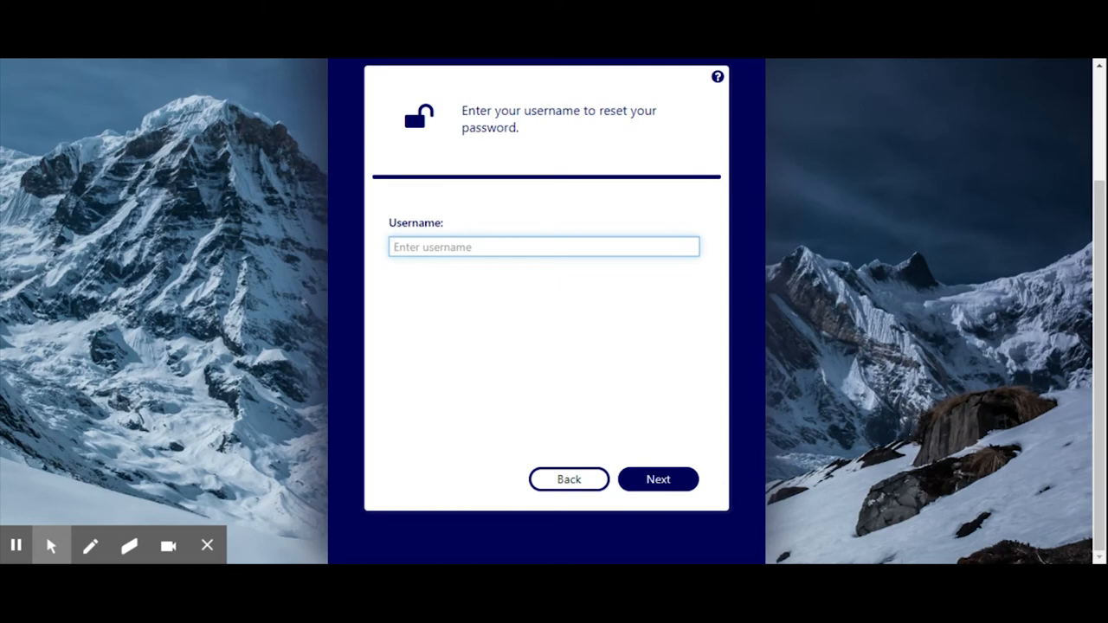
pyautogui.click(569, 479)
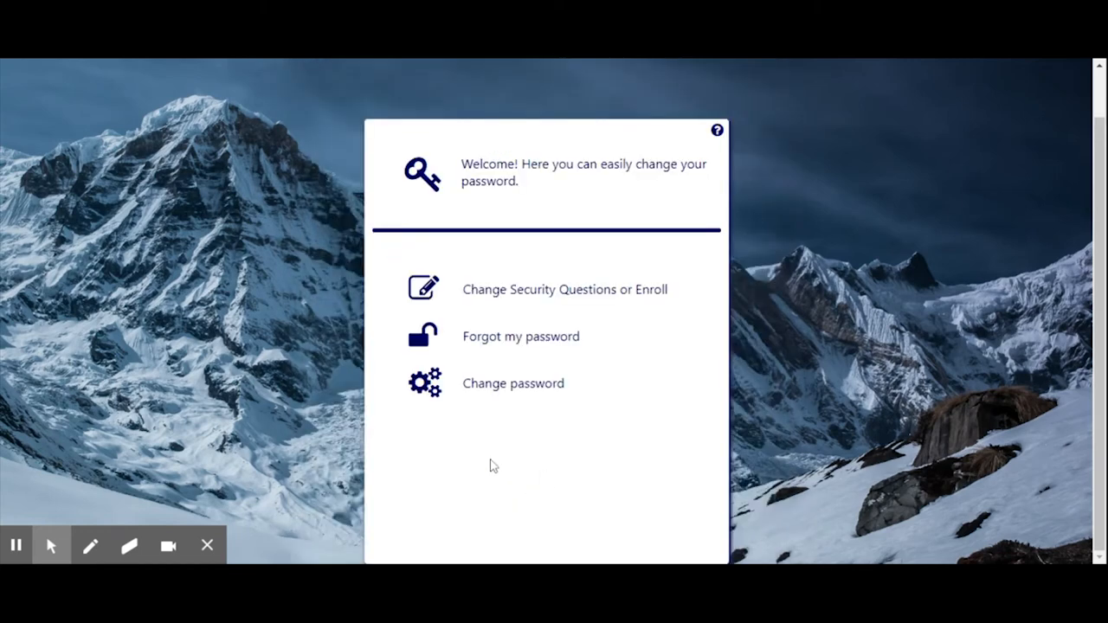
pyautogui.moveTo(425, 384)
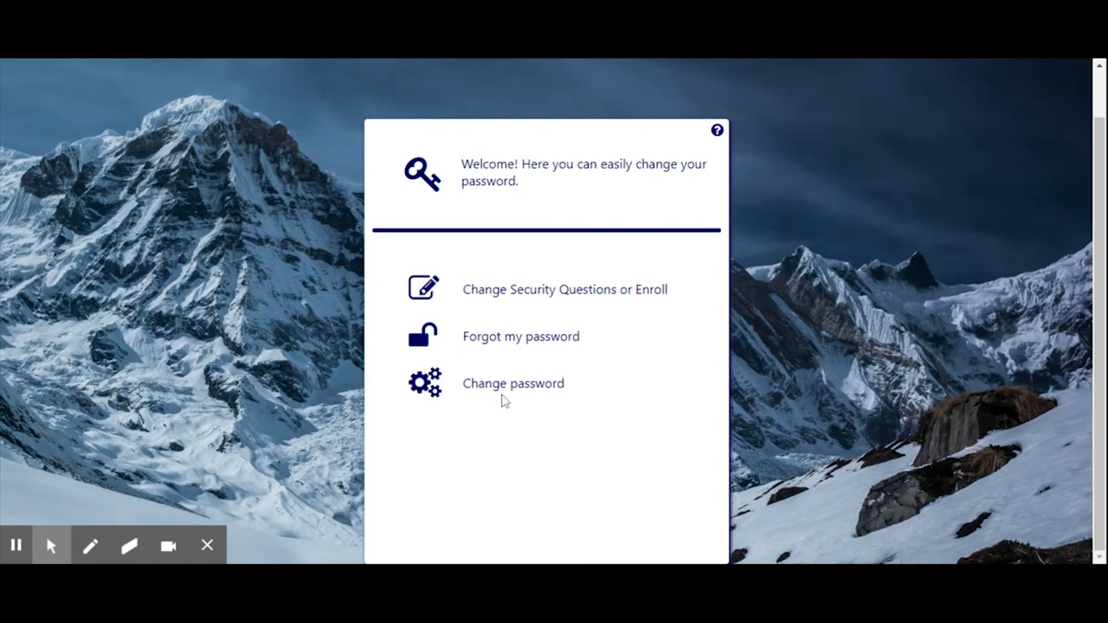
pyautogui.moveTo(520, 401)
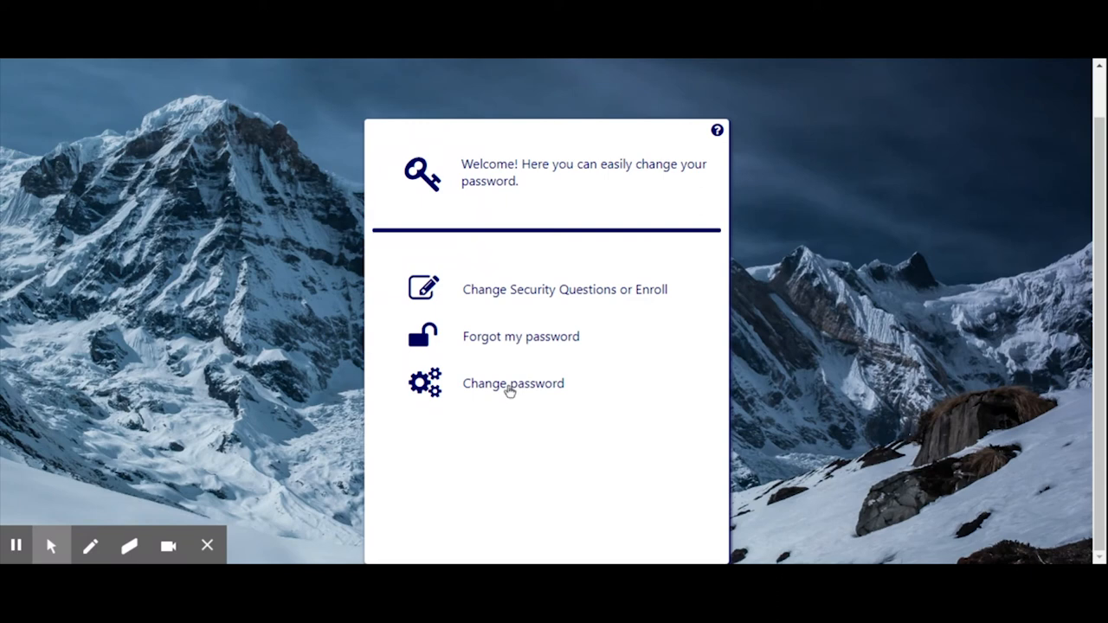
pyautogui.click(512, 383)
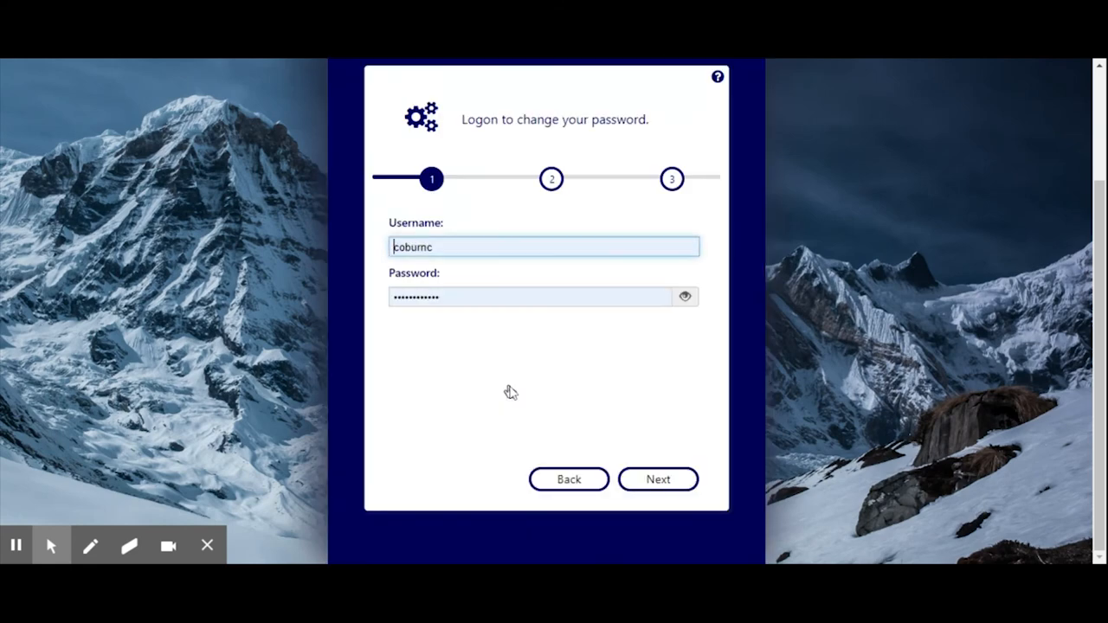